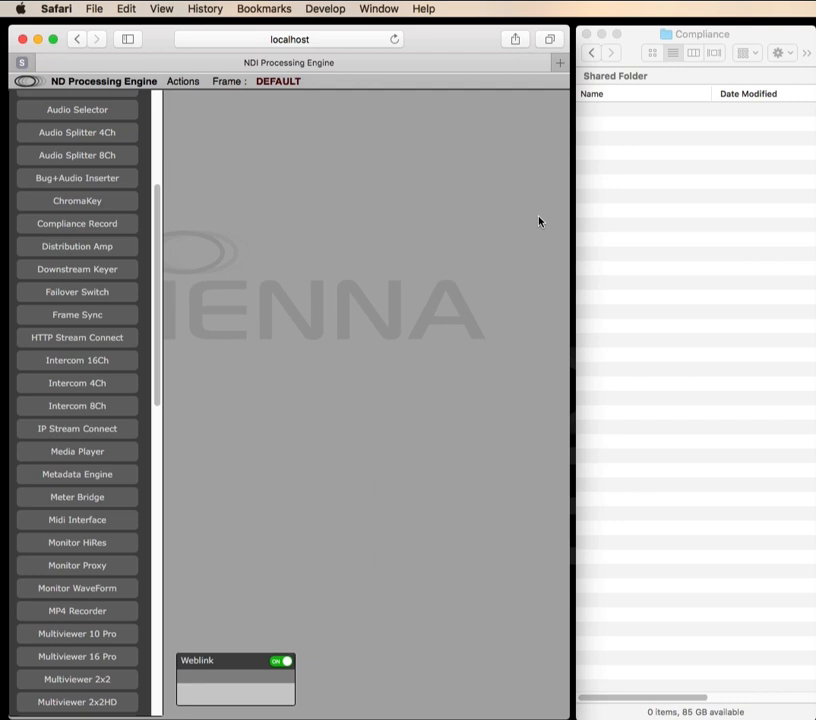
mouse_move(348, 210)
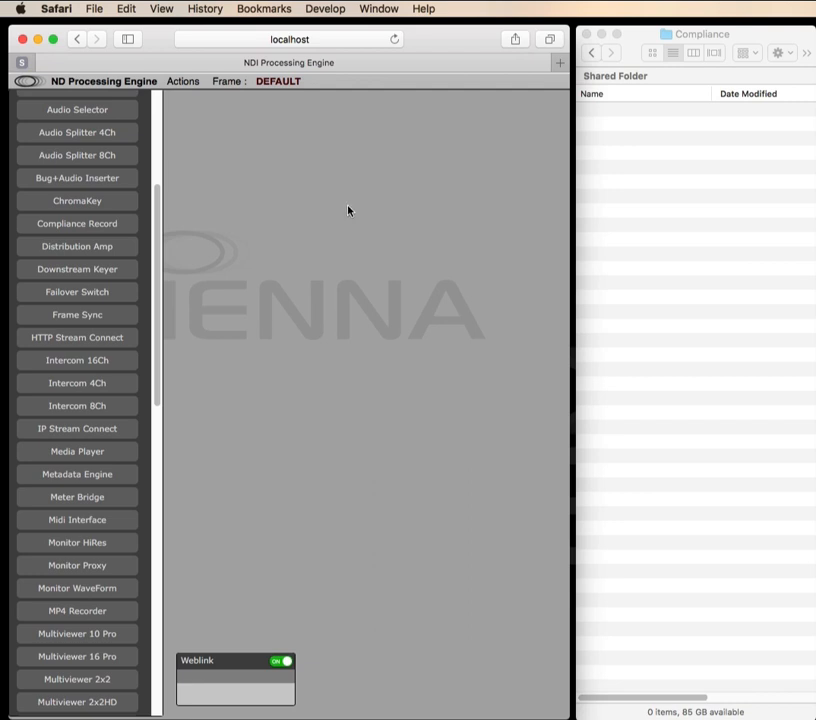
mouse_move(422, 342)
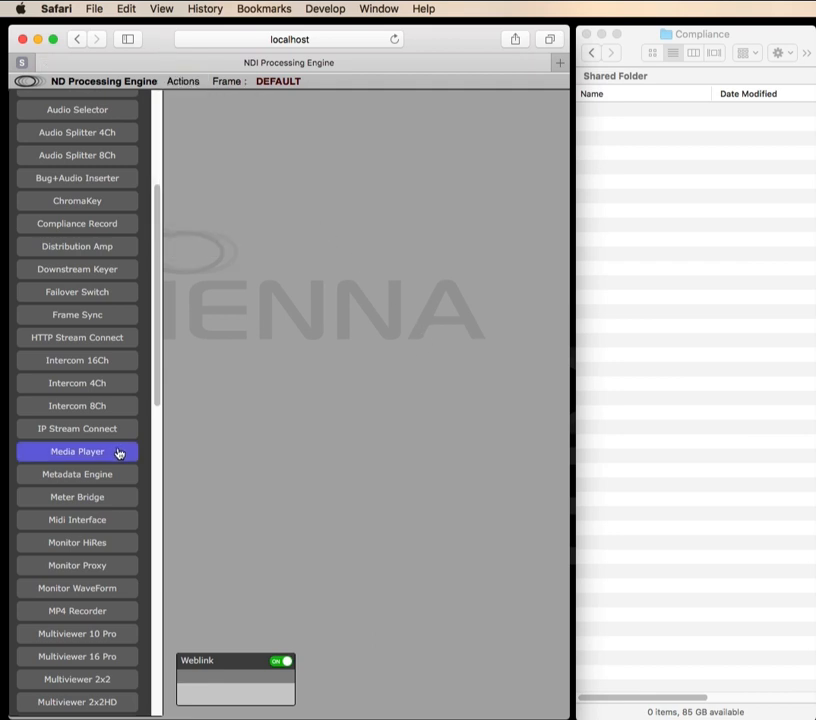
Add NDI Source Connect and Compliance Record modules and wire each NDI output to a recorder input
scroll(down, 3)
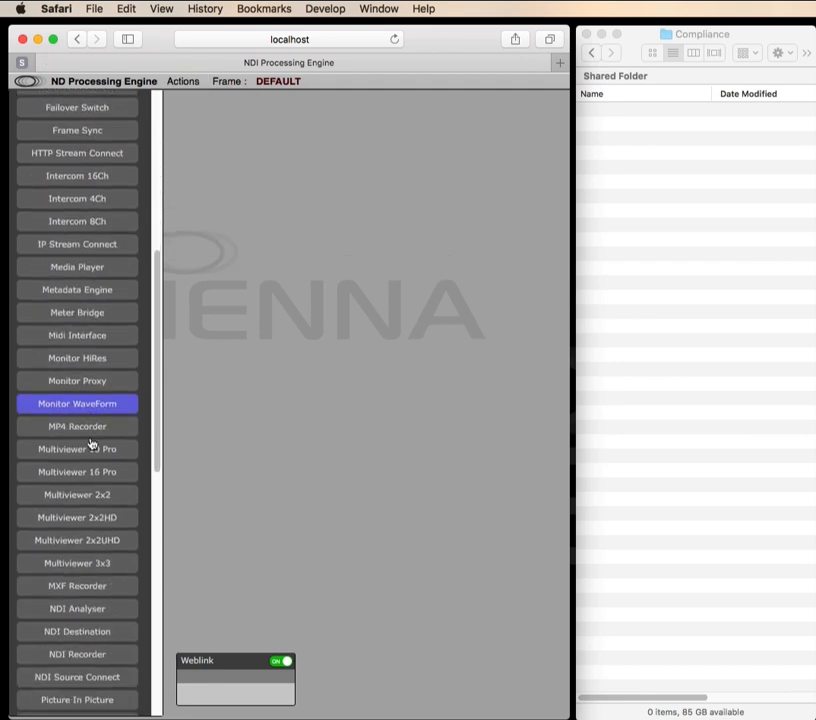
click(184, 80)
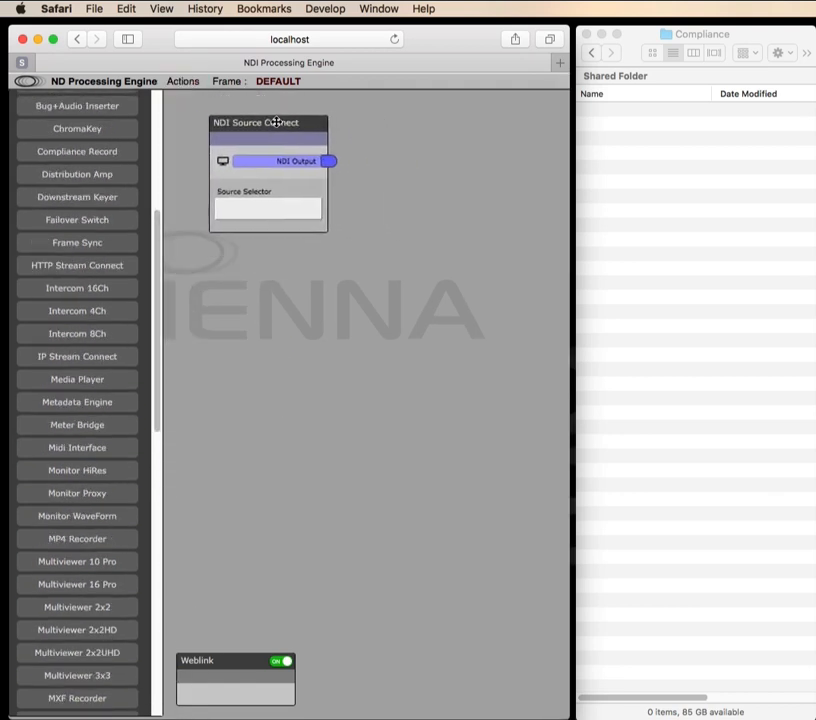
scroll(down, 3)
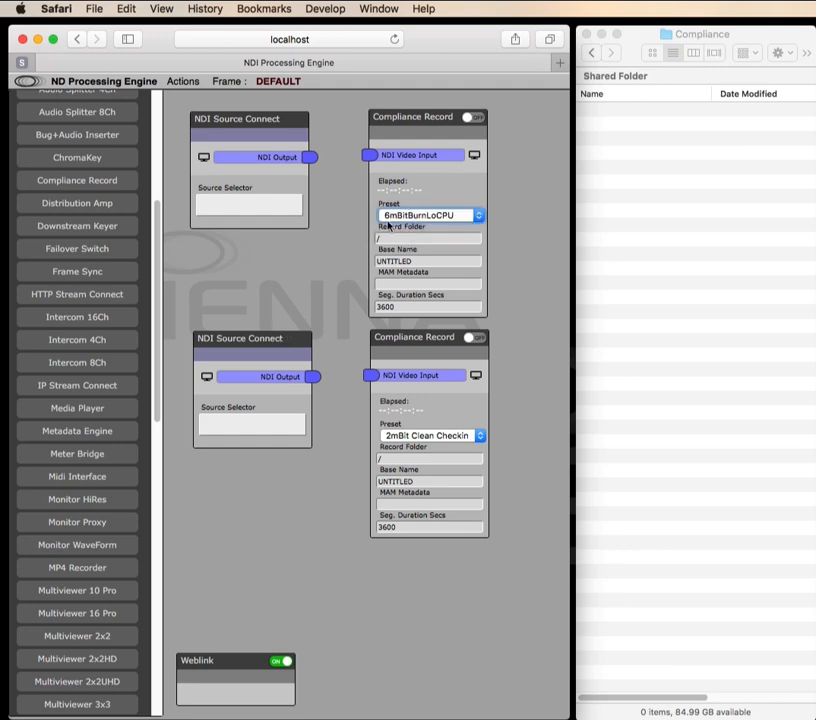
Set the first recorder's destination to the Compliance folder, then its base name and segment duration
click(428, 238)
text(/Users/mark/Desktop/NDIRec/Compliance)
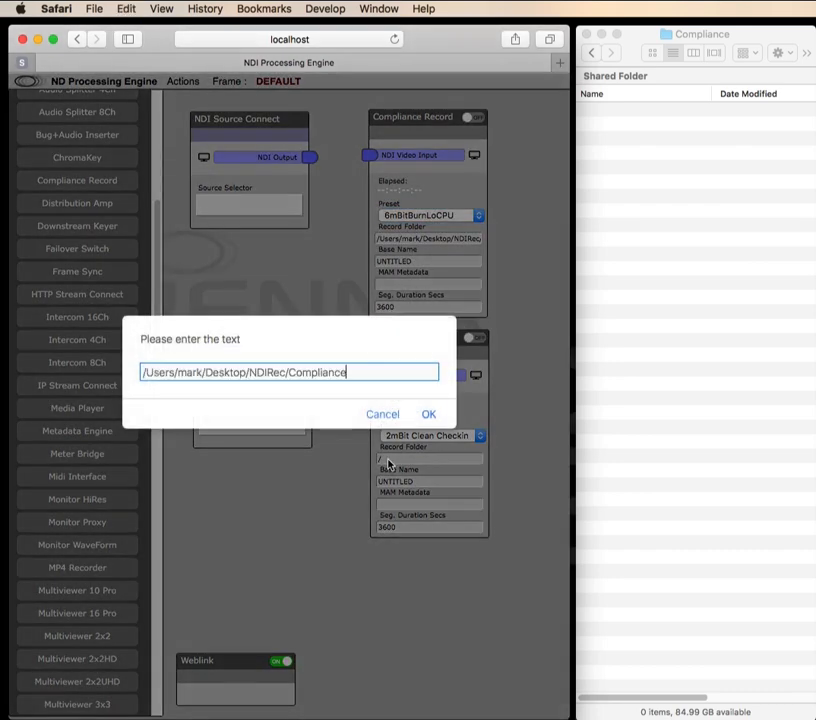
click(428, 414)
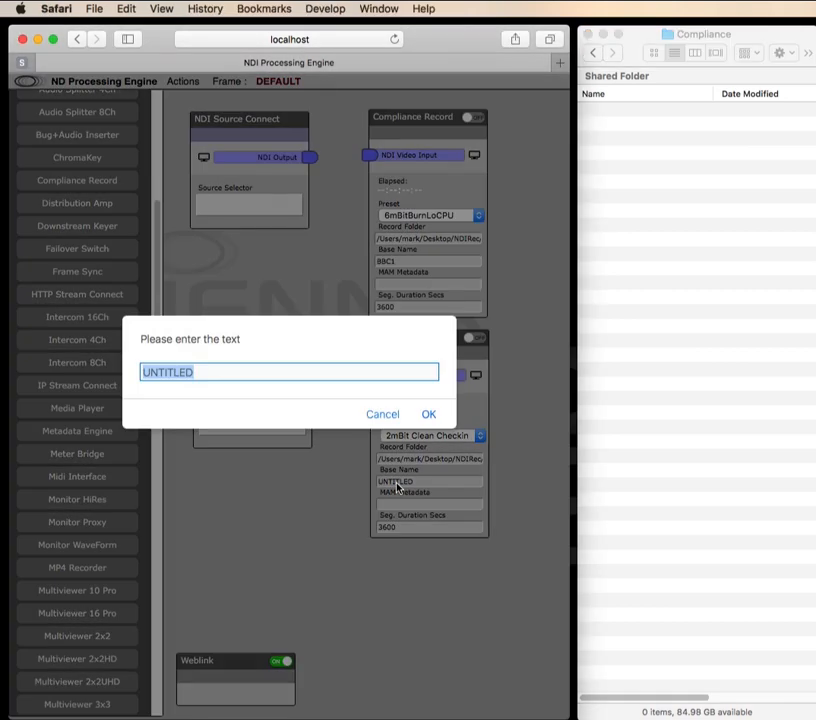
click(428, 414)
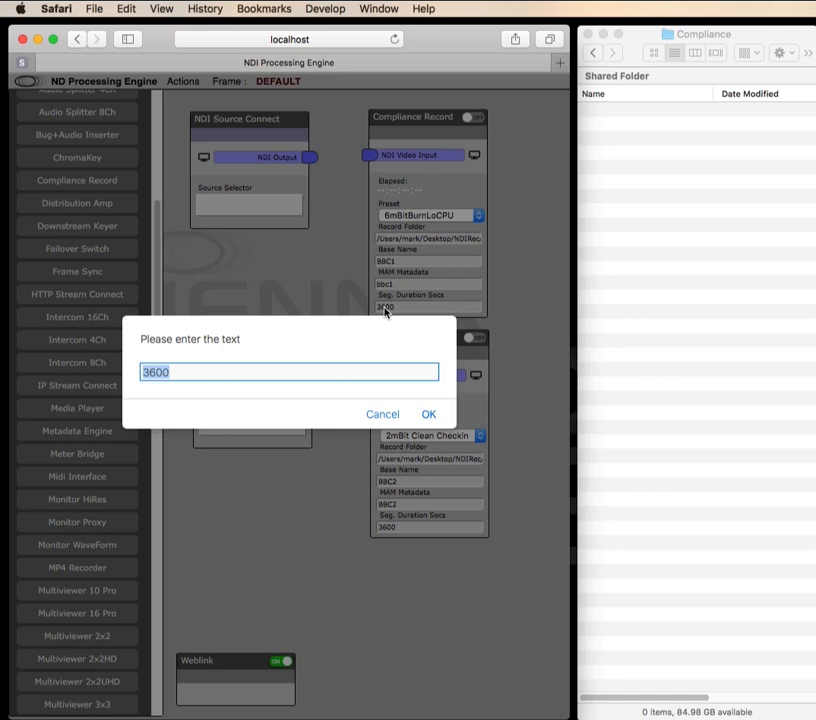
click(428, 414)
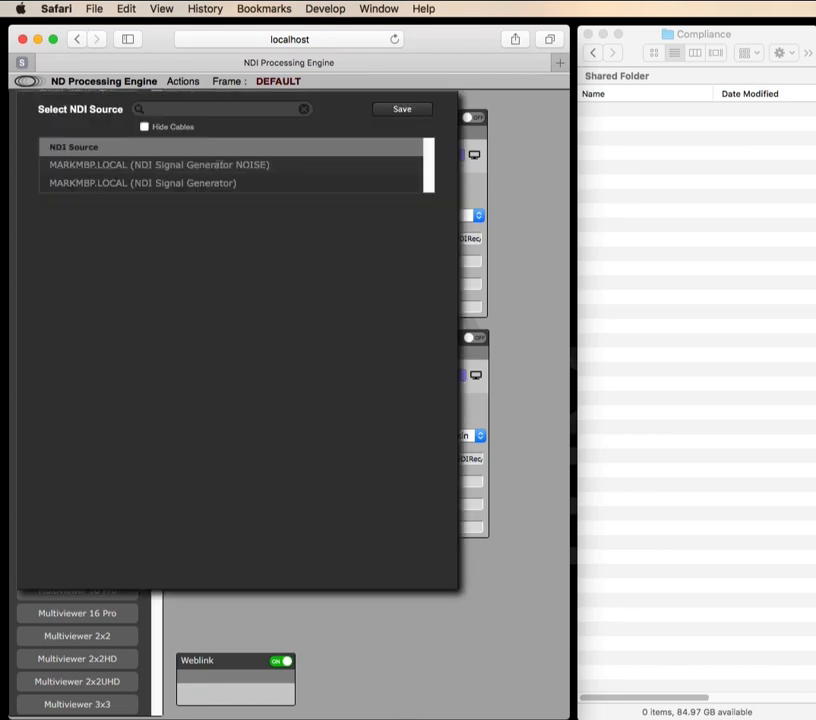
Choose an NDI Signal Generator entry as the source for the NDI Source Connect module
click(158, 164)
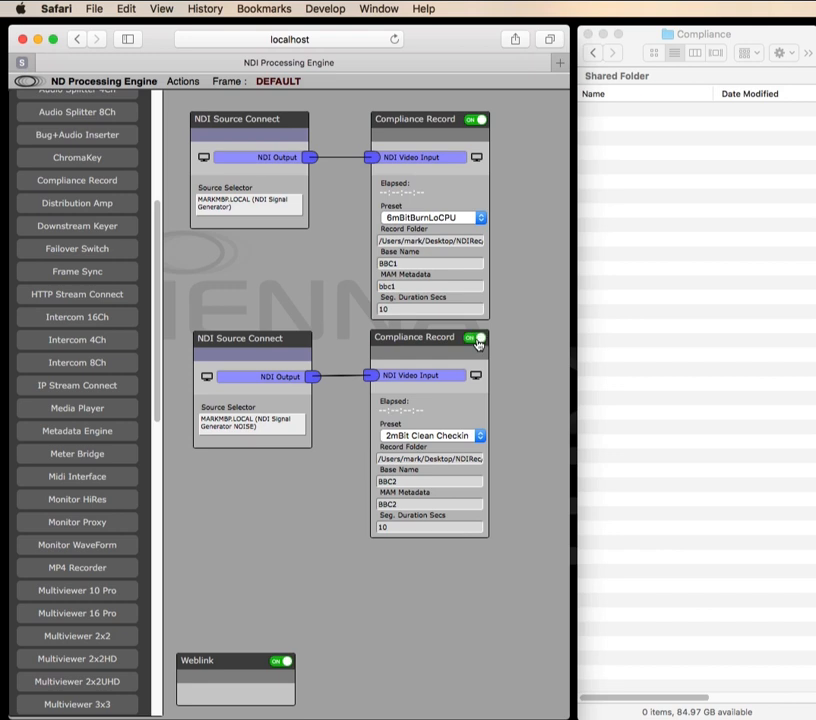
Let the recorders run while BBC MP4 chunks appear in the Compliance Finder window
click(476, 342)
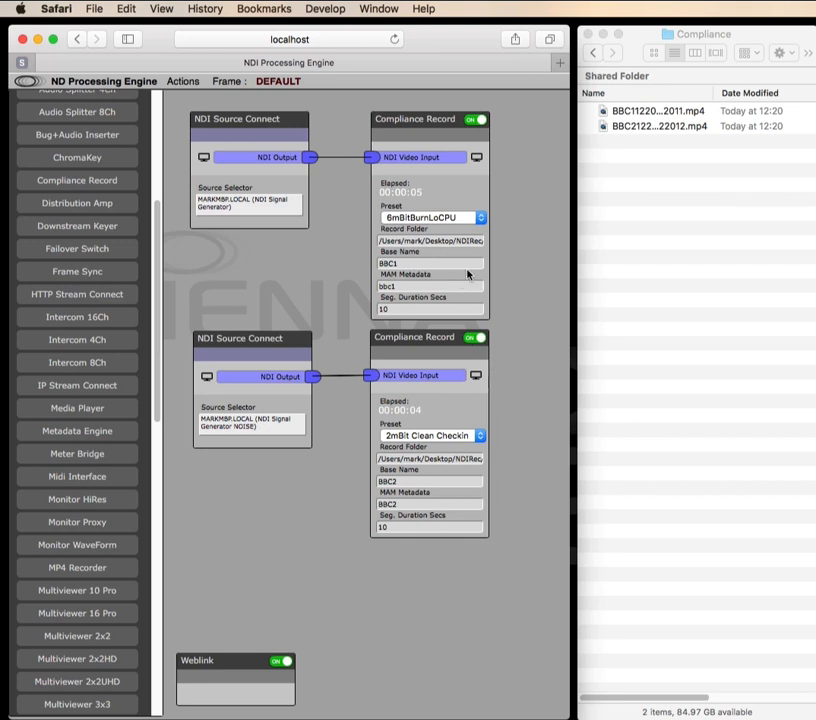
click(700, 96)
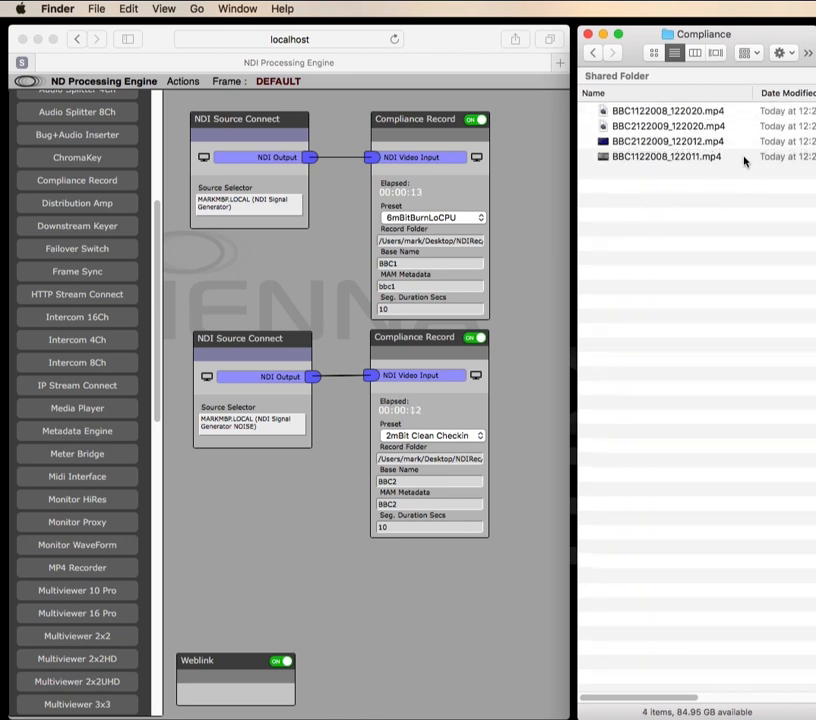
Play the earliest chunk BBC1122008_122011.mp4 from the Compliance folder in QuickTime Player
click(666, 156)
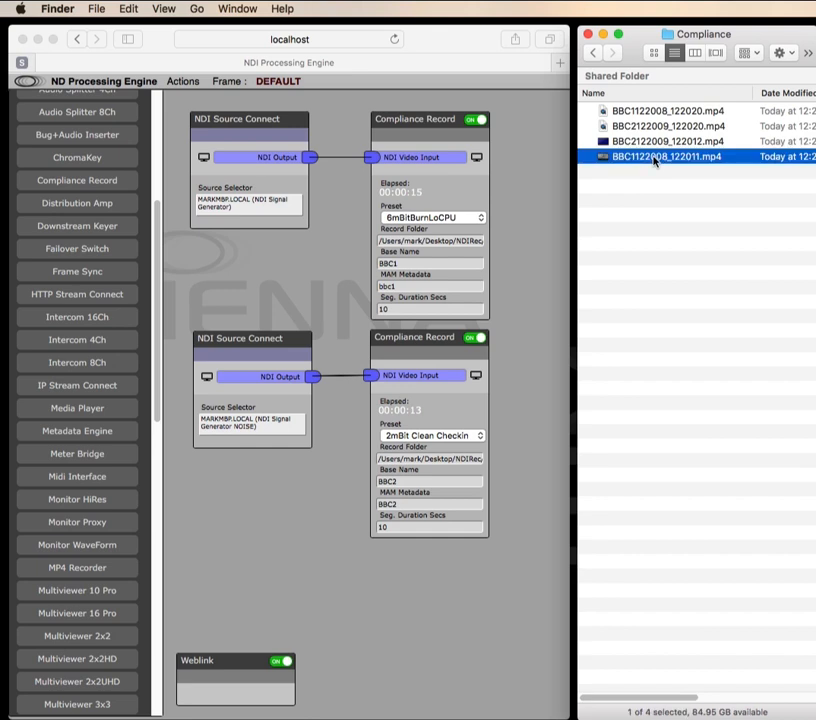
double_click(666, 156)
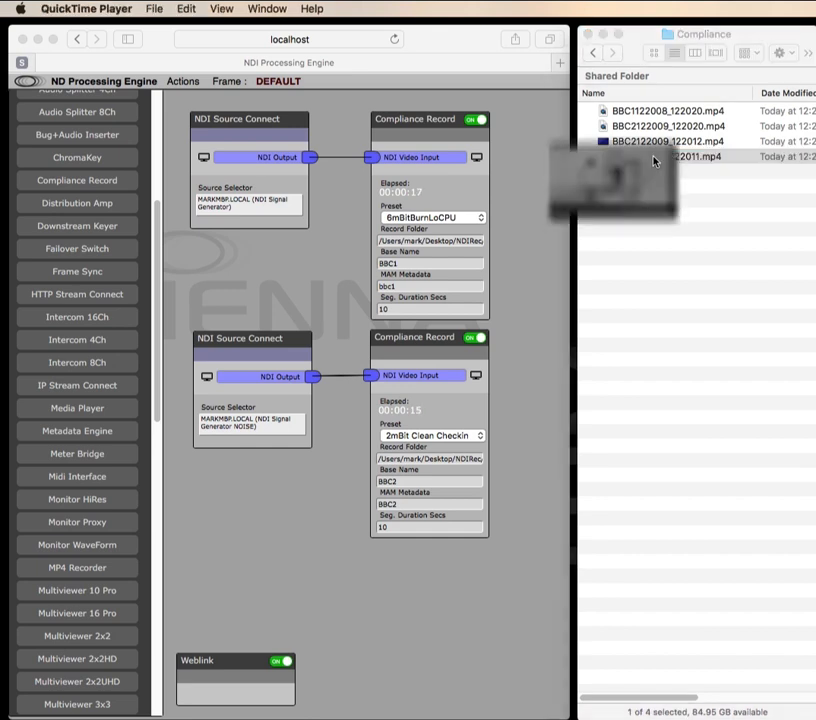
double_click(664, 156)
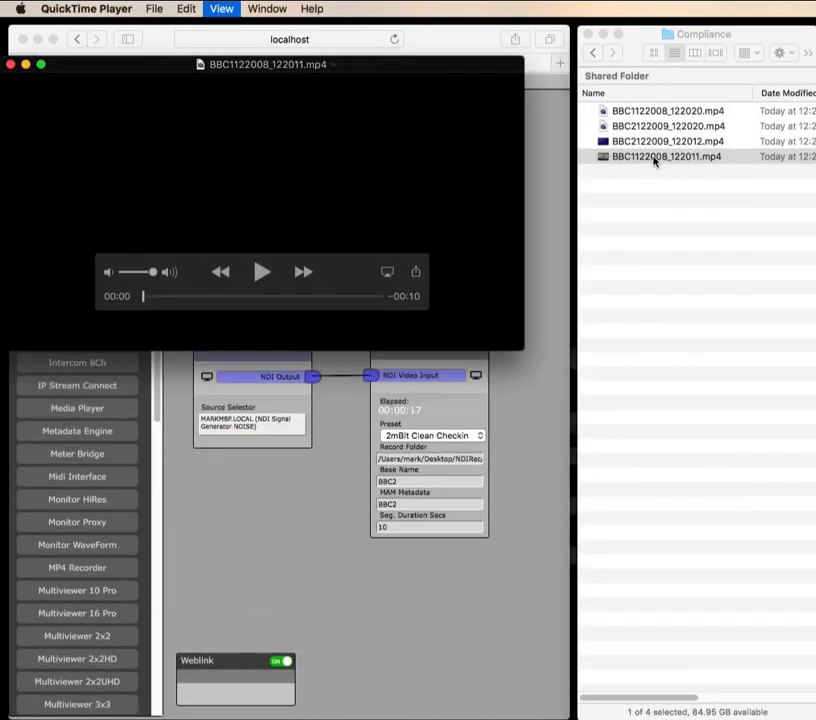
click(262, 272)
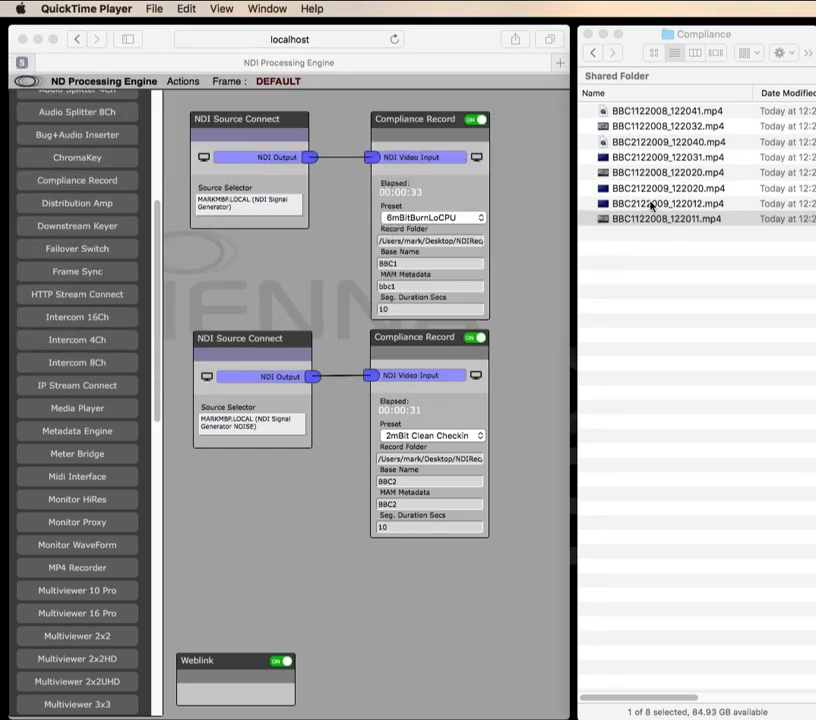
Play BBC2122009_122012.mp4 in QuickTime Player, showing the generator video
double_click(668, 204)
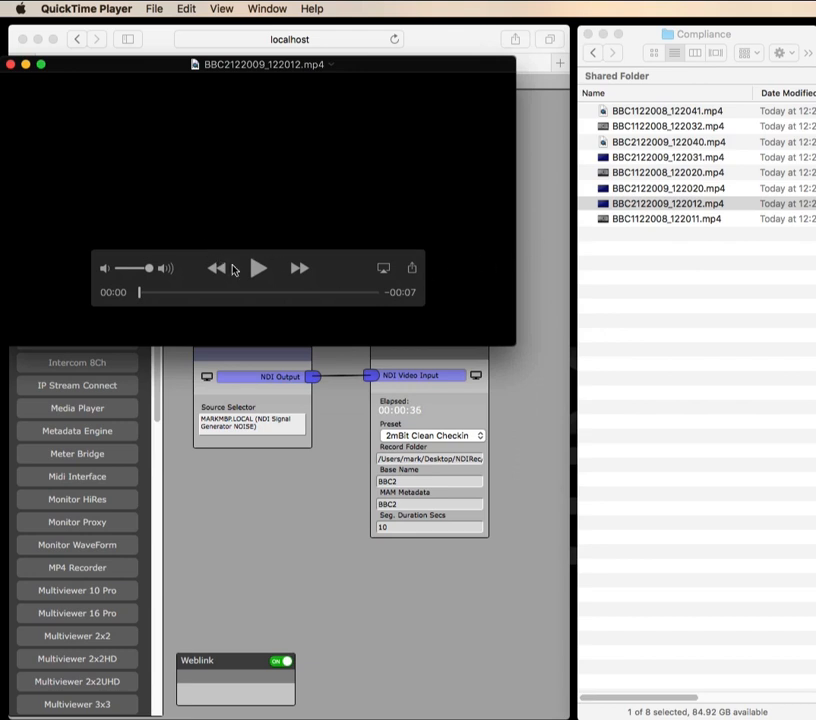
click(258, 268)
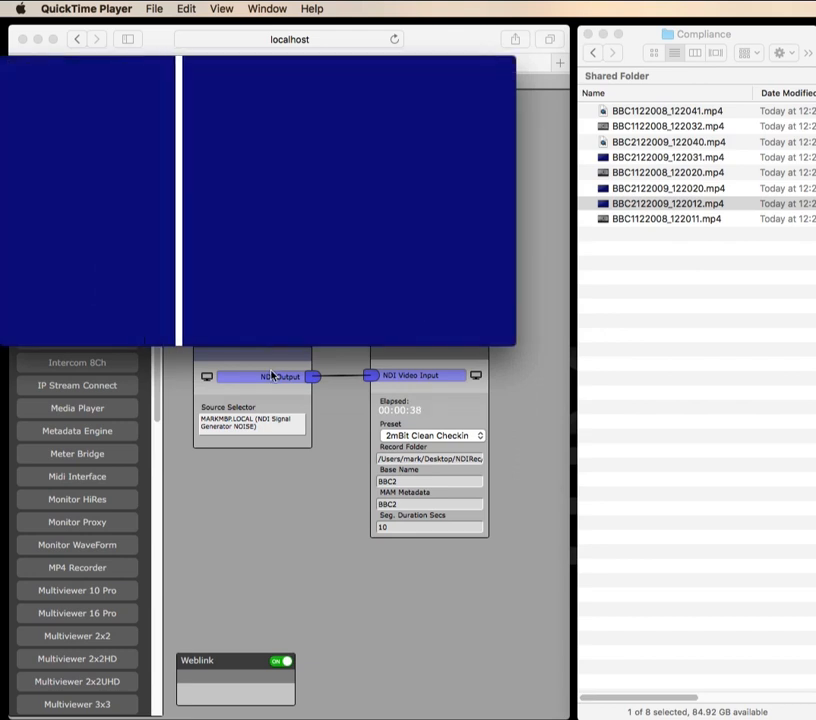